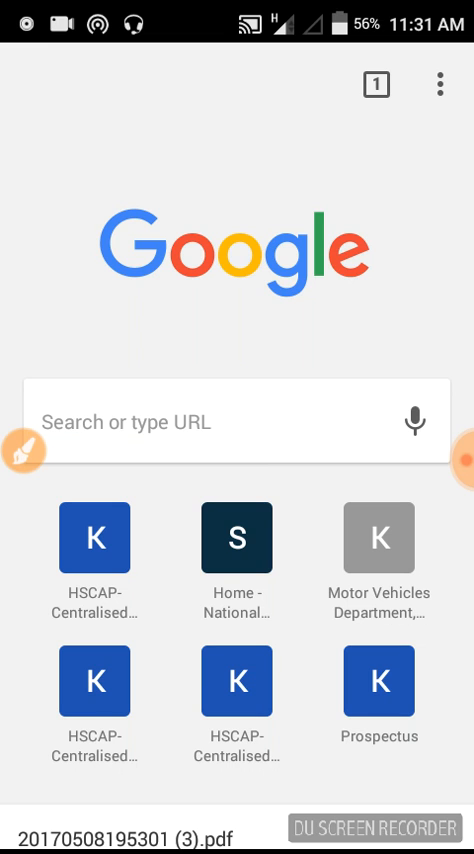
Search Google for 'ram control extreme pro free download' from the Chrome search bar.
{"action": "left_click", "coordinate": [220, 424]}
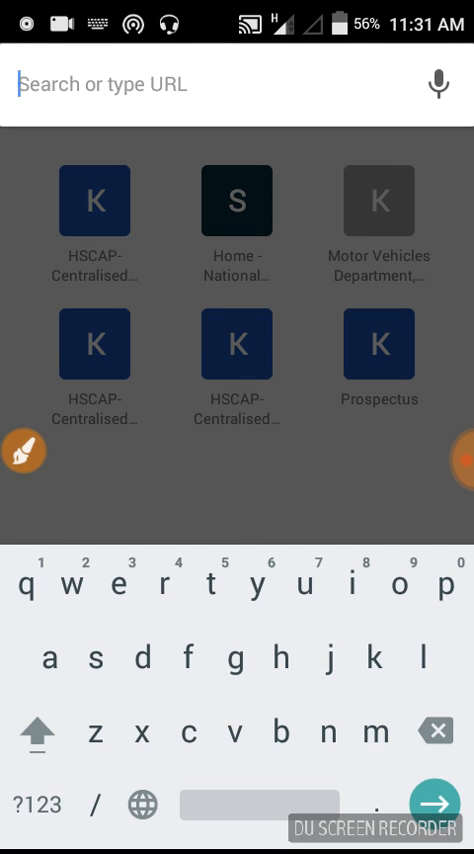
{"action": "type", "text": "r"}
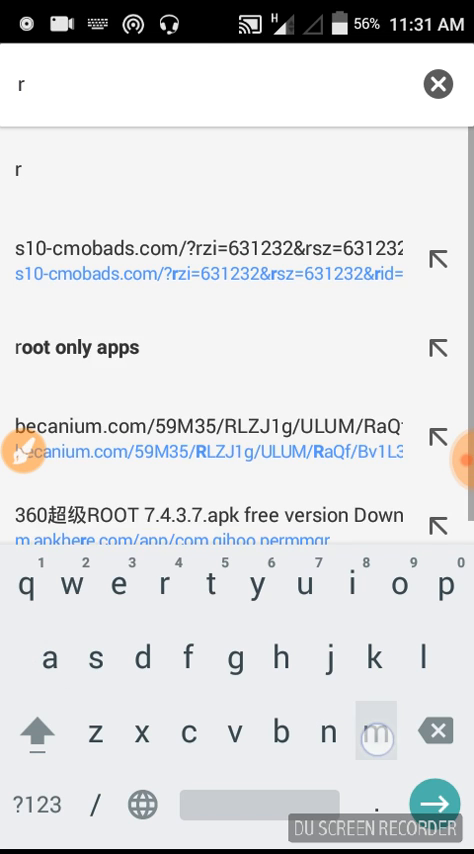
{"action": "type", "text": "am control extreme pro free d"}
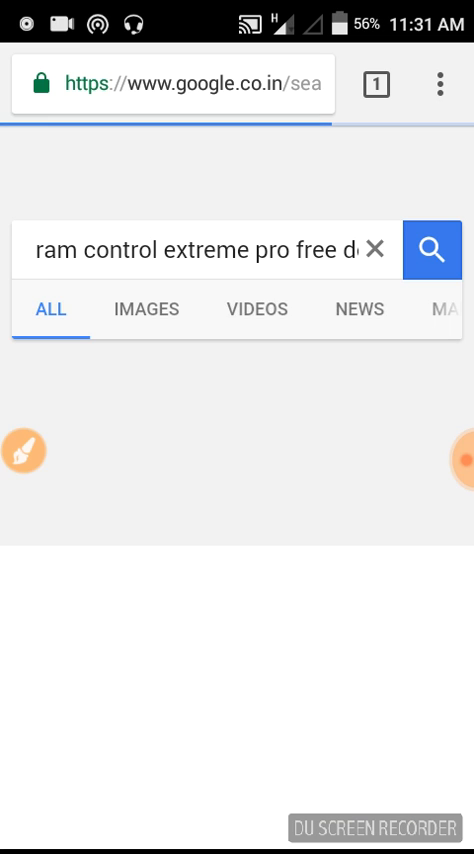
Browse the results to the apps.mob.org RAM: Control eXtreme page and bring up Recent Apps.
{"action": "left_click", "coordinate": [432, 248]}
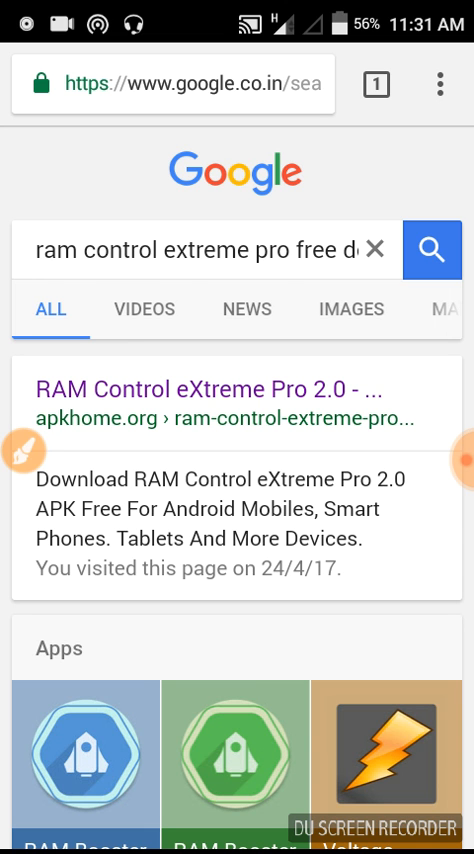
{"action": "scroll", "scroll_direction": "down", "scroll_amount": 3}
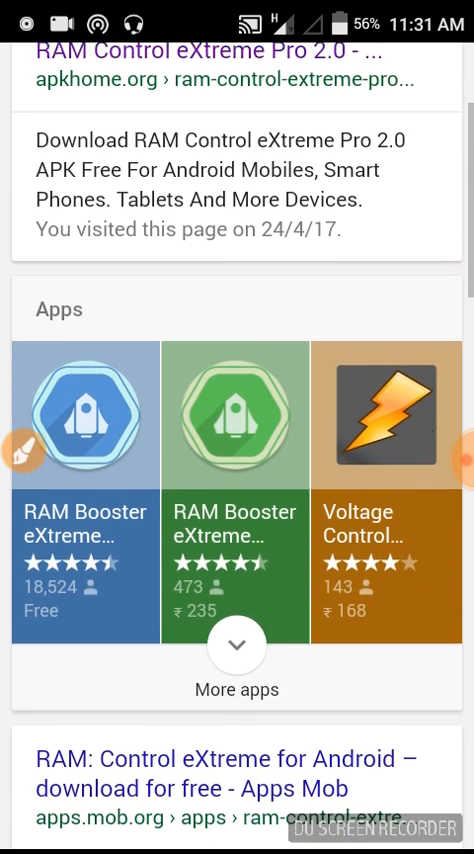
{"action": "scroll", "scroll_direction": "down", "scroll_amount": 3}
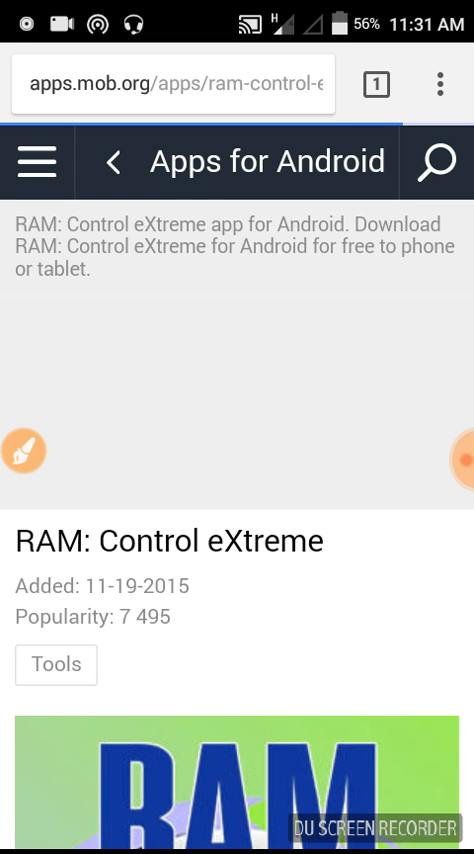
{"action": "scroll", "scroll_direction": "down", "scroll_amount": 3}
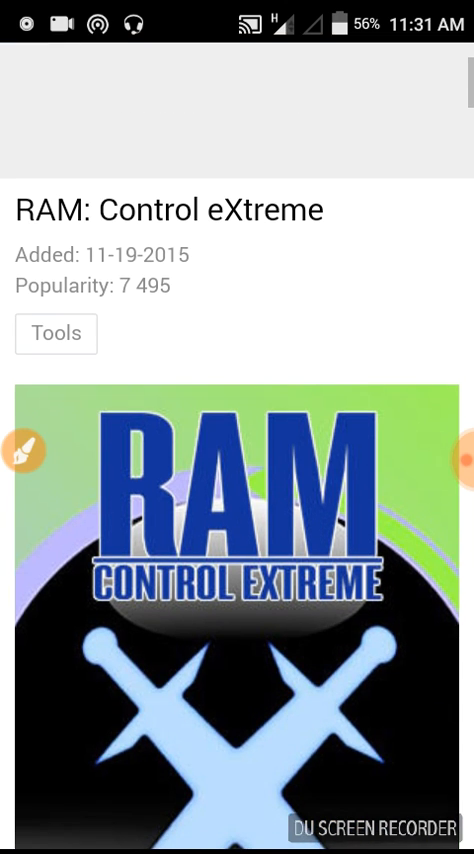
{"action": "scroll", "scroll_direction": "down", "scroll_amount": 3}
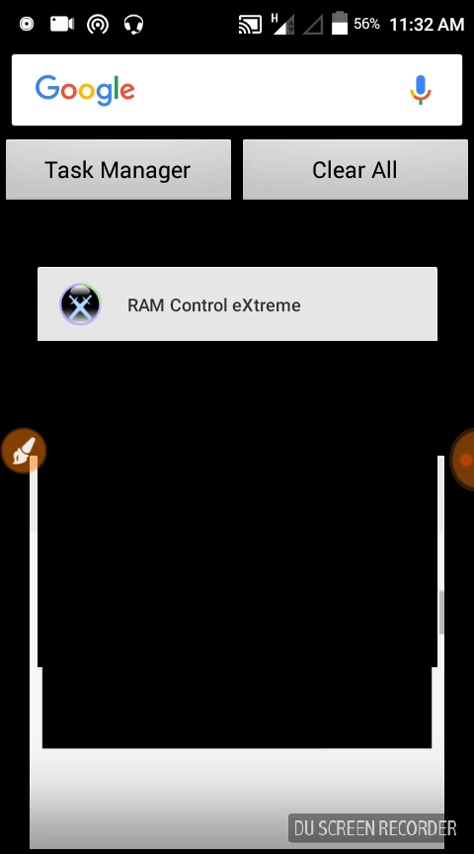
Reopen RAM Control eXtreme from Recent Apps and switch to its Settings.
{"action": "left_click", "coordinate": [236, 304]}
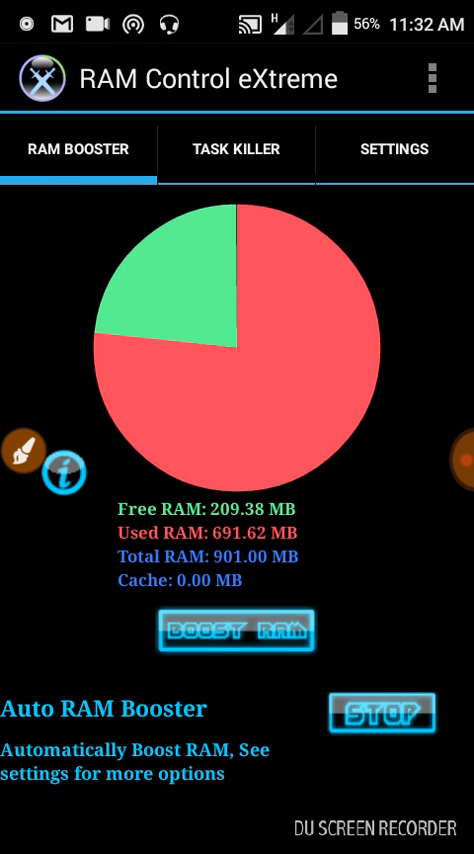
{"action": "left_click", "coordinate": [394, 148]}
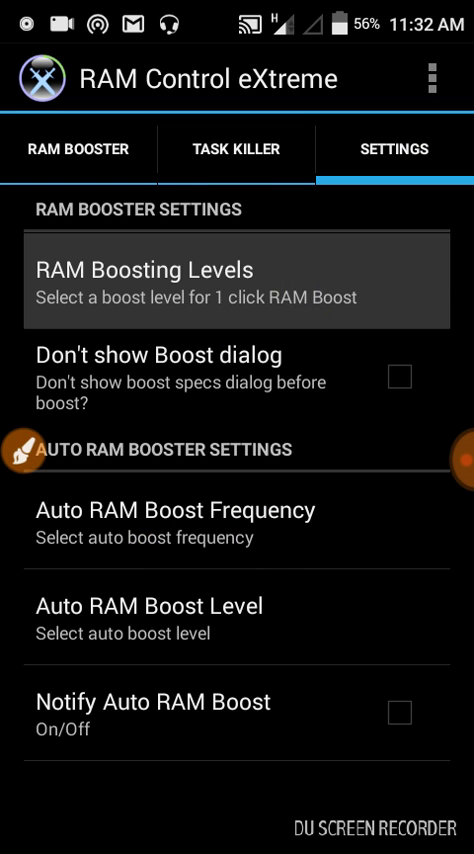
Set Auto RAM Boost Frequency to every 30 minutes and return to the RAM Booster overview.
{"action": "left_click", "coordinate": [236, 280]}
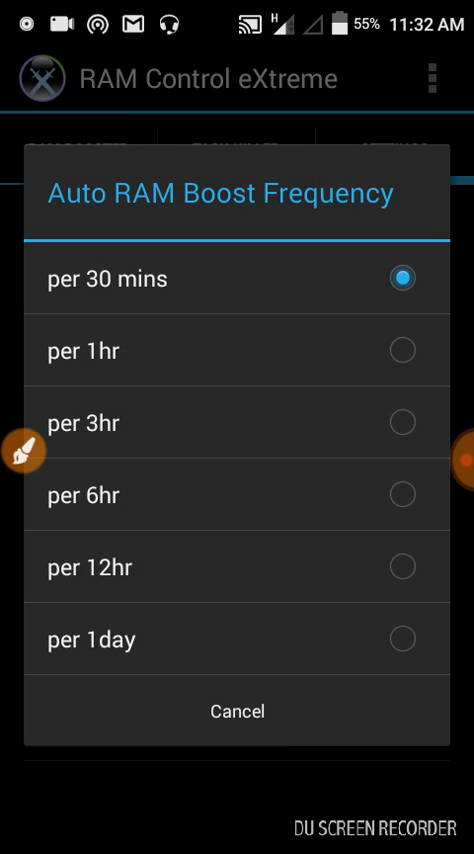
{"action": "left_click", "coordinate": [236, 712]}
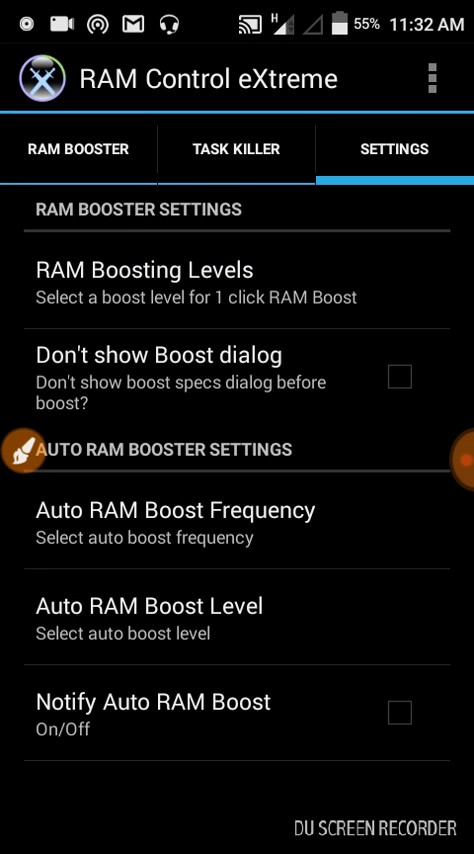
{"action": "left_click", "coordinate": [144, 608]}
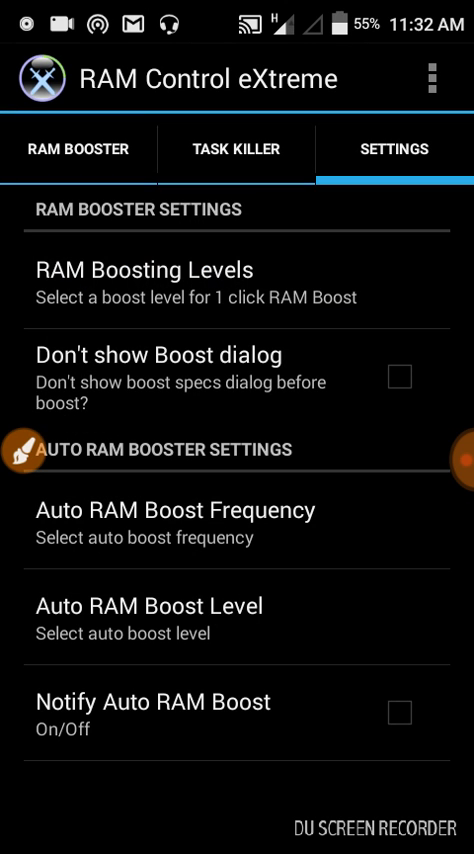
{"action": "left_click", "coordinate": [72, 148]}
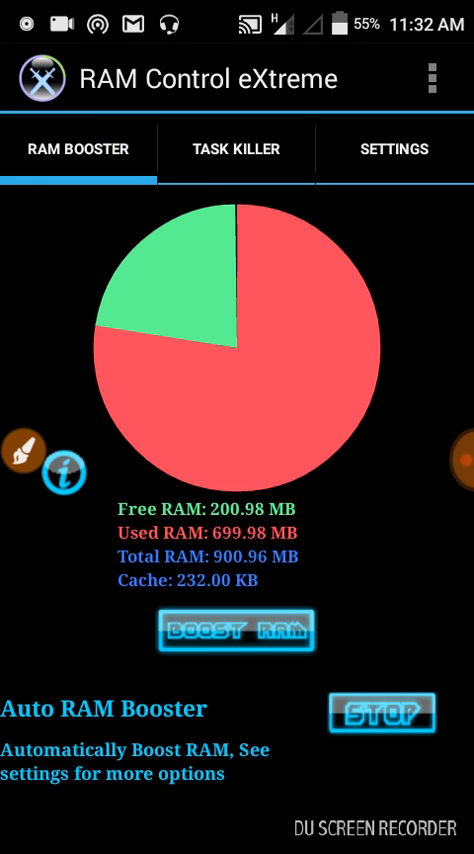
Run a RAM boost, confirming it, recovering about 179 MB with free RAM at 232.75 MB.
{"action": "left_click", "coordinate": [236, 630]}
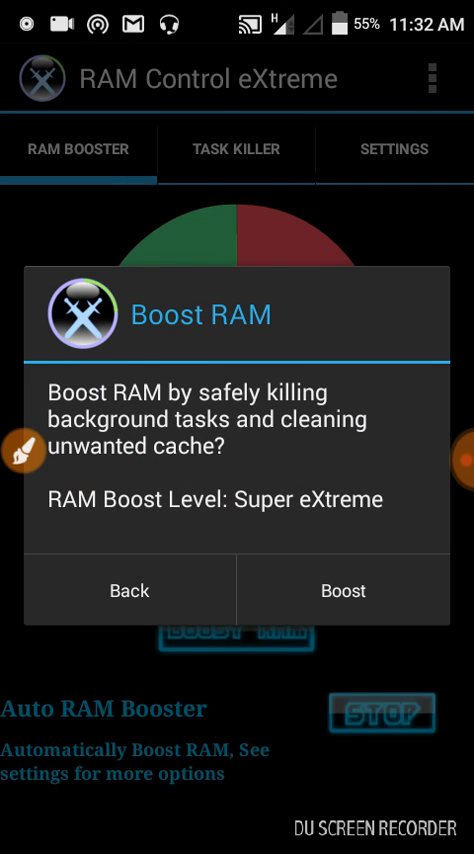
{"action": "left_click", "coordinate": [340, 590]}
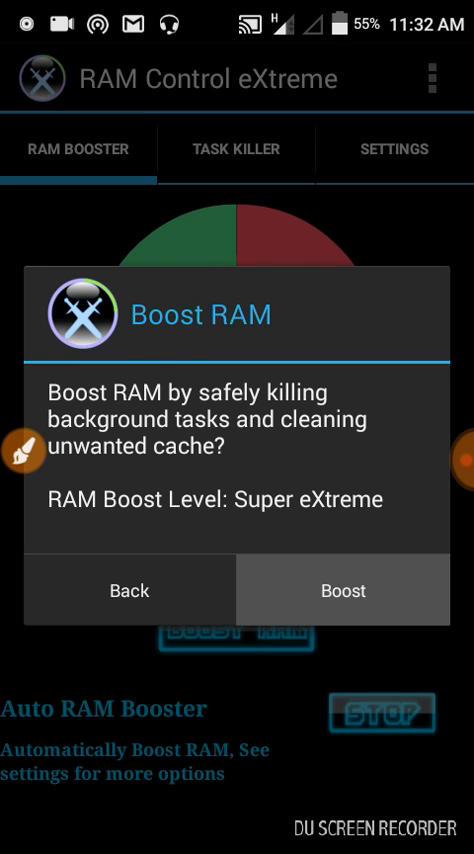
{"action": "left_click", "coordinate": [342, 590]}
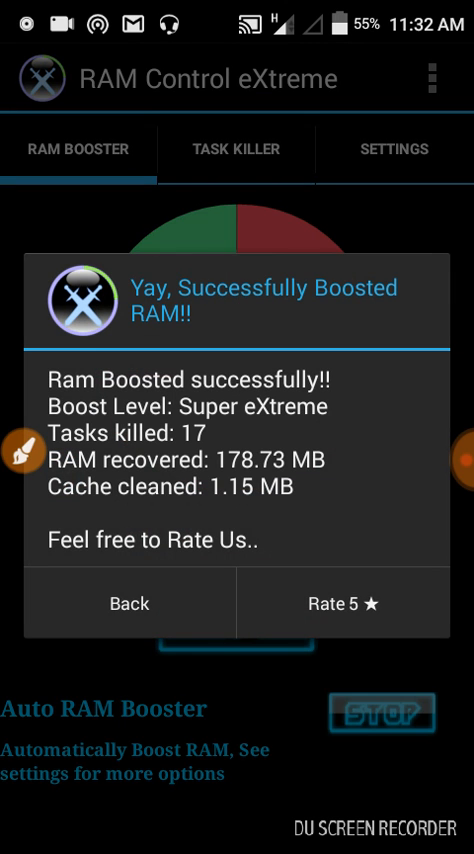
{"action": "left_click", "coordinate": [128, 604]}
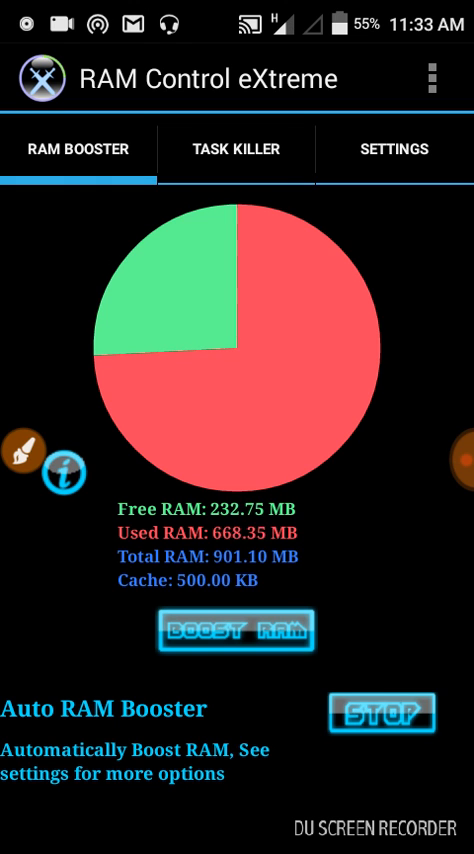
Show the Task Killer list of running apps with their memory use.
{"action": "left_click", "coordinate": [236, 150]}
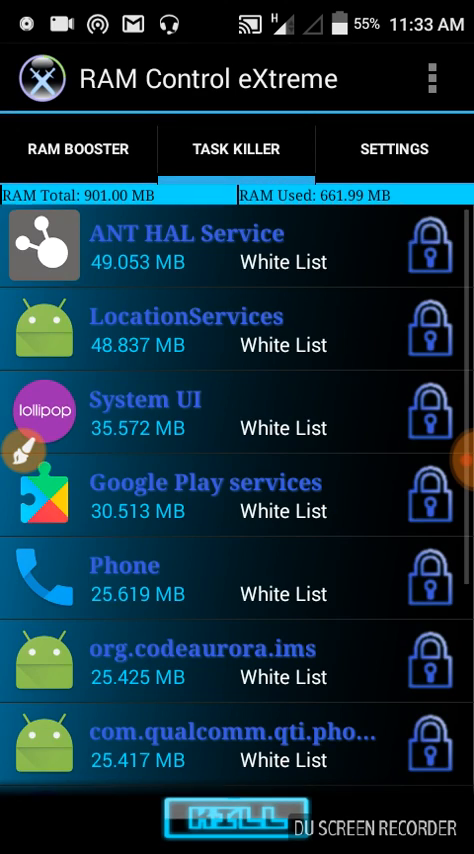
{"action": "scroll", "scroll_direction": "down", "scroll_amount": 3}
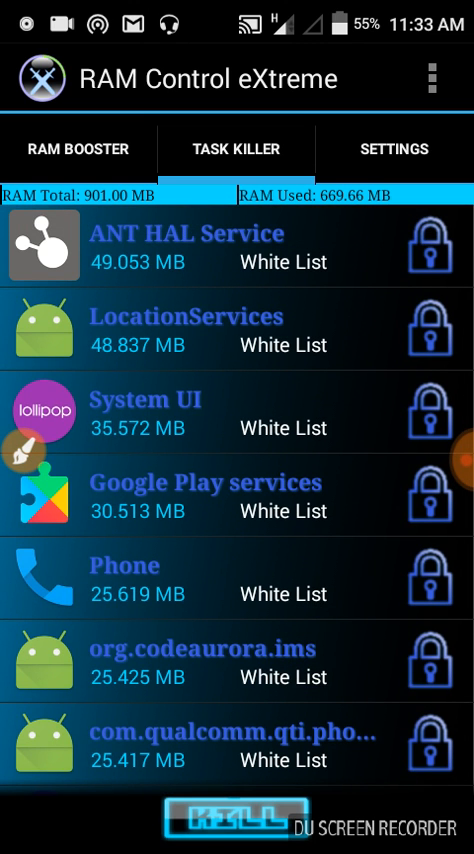
{"action": "scroll", "scroll_direction": "down", "scroll_amount": 3}
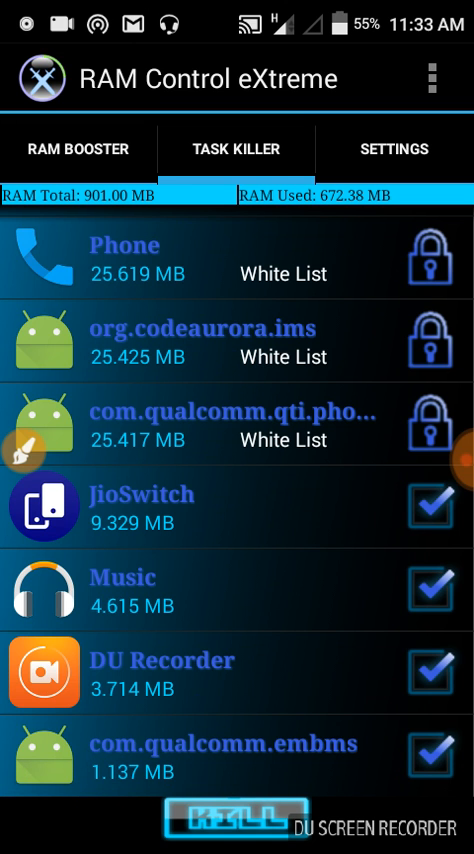
{"action": "scroll", "scroll_direction": "down", "scroll_amount": 3}
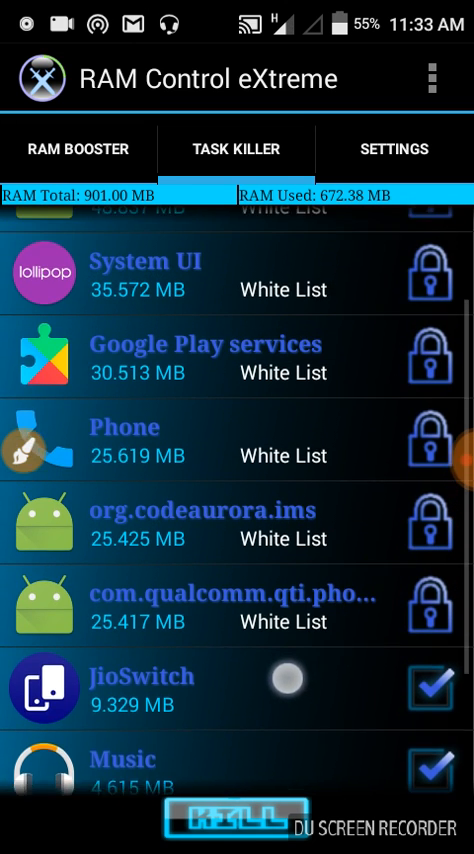